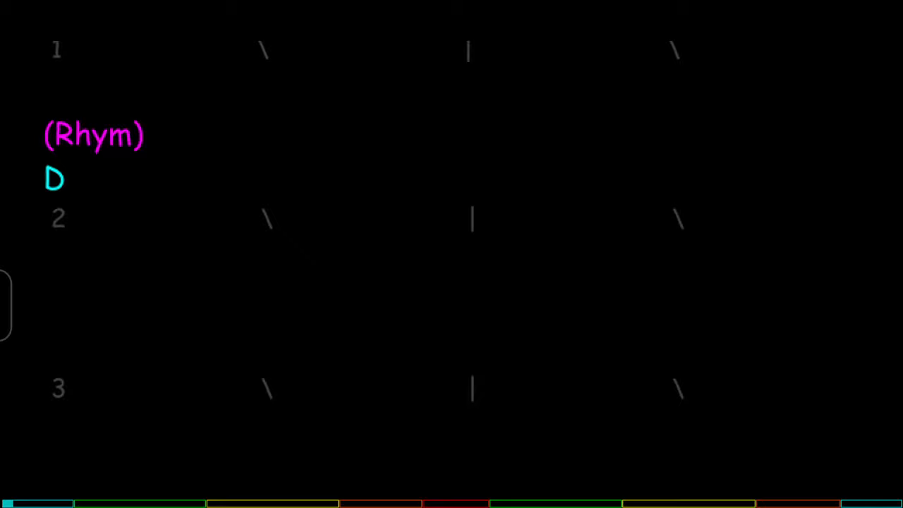
scroll(down, 3)
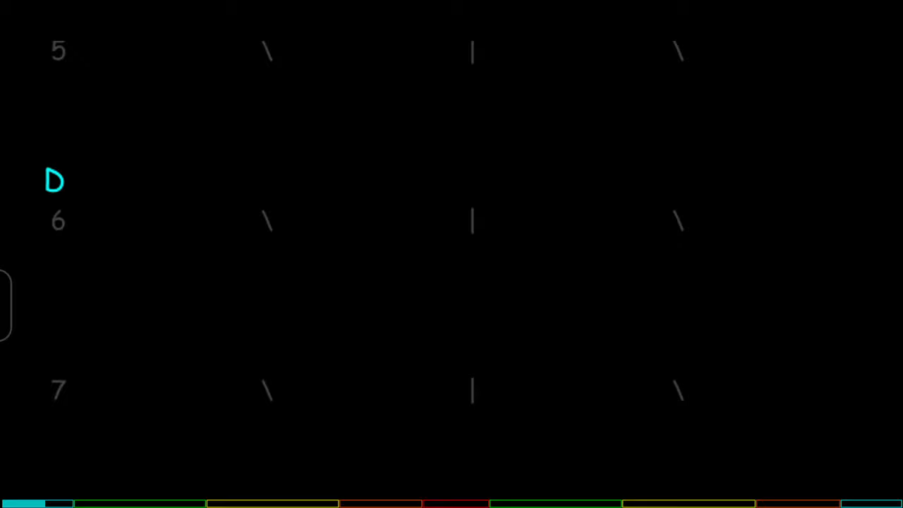
scroll(down, 3)
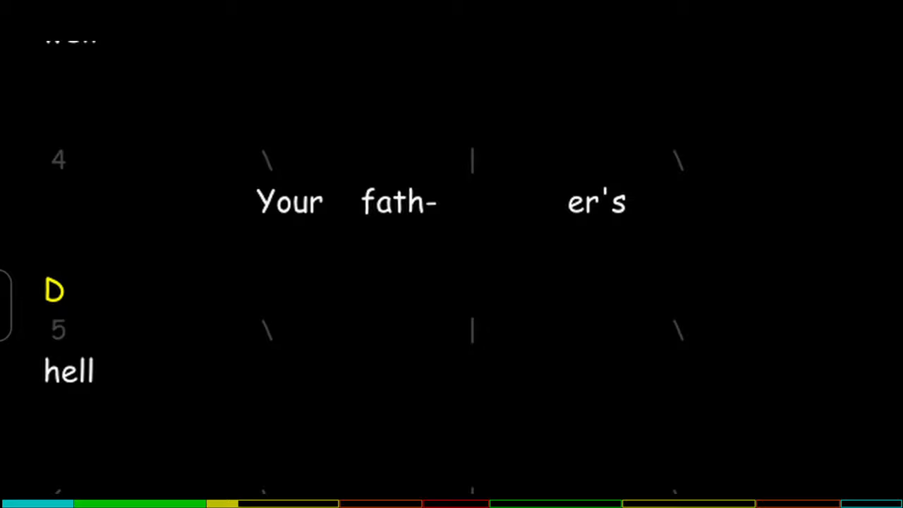
scroll(down, 3)
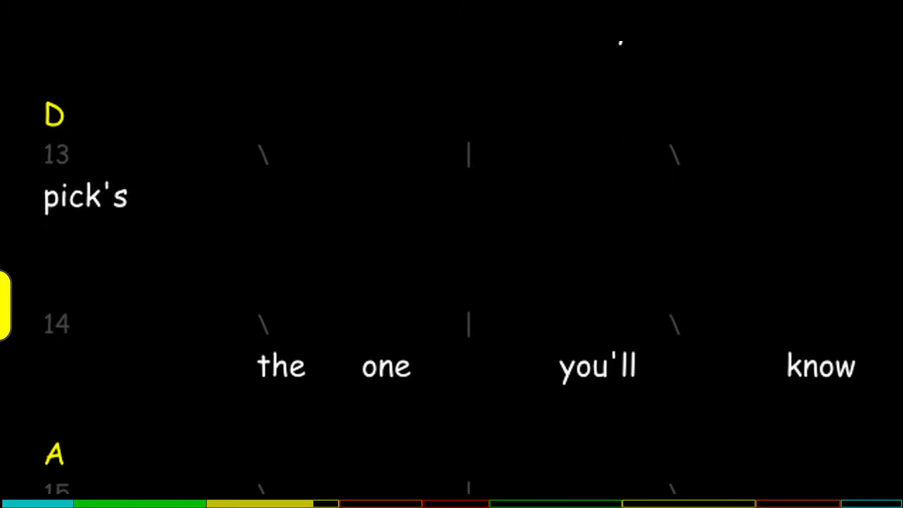
scroll(down, 3)
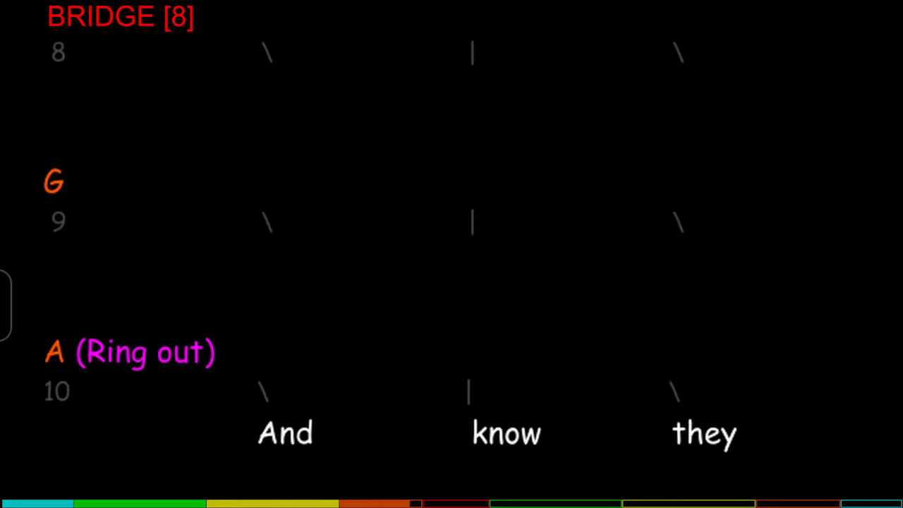
scroll(down, 3)
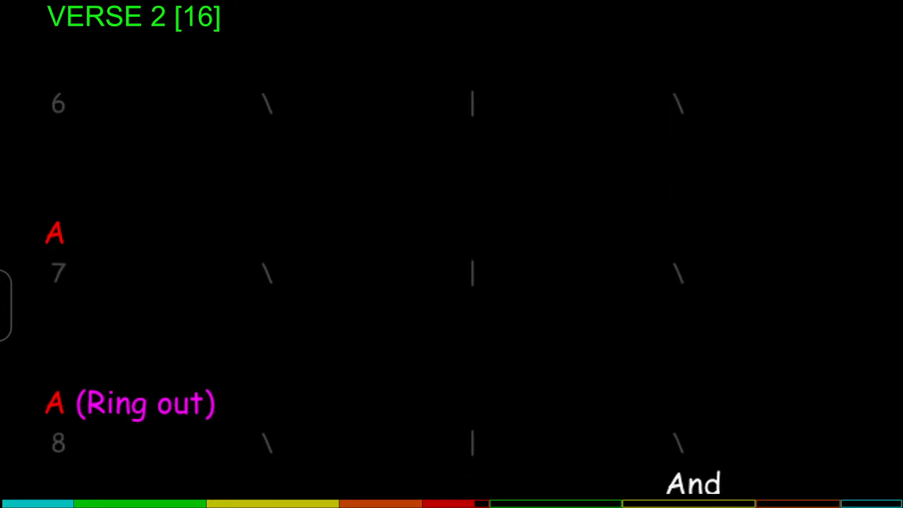
scroll(down, 3)
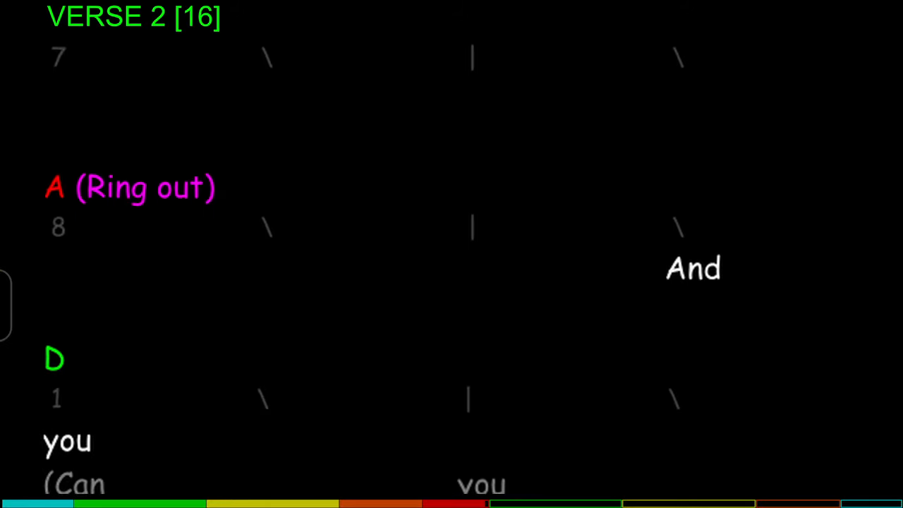
scroll(down, 3)
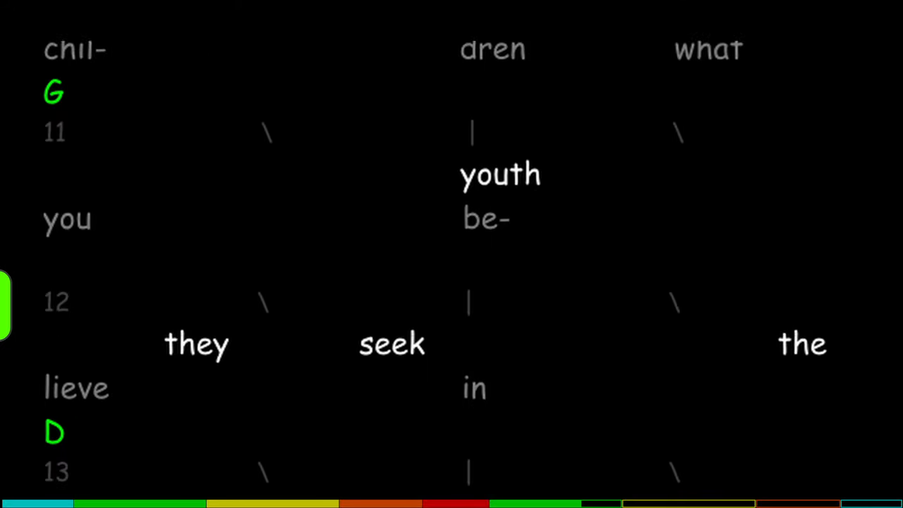
scroll(down, 3)
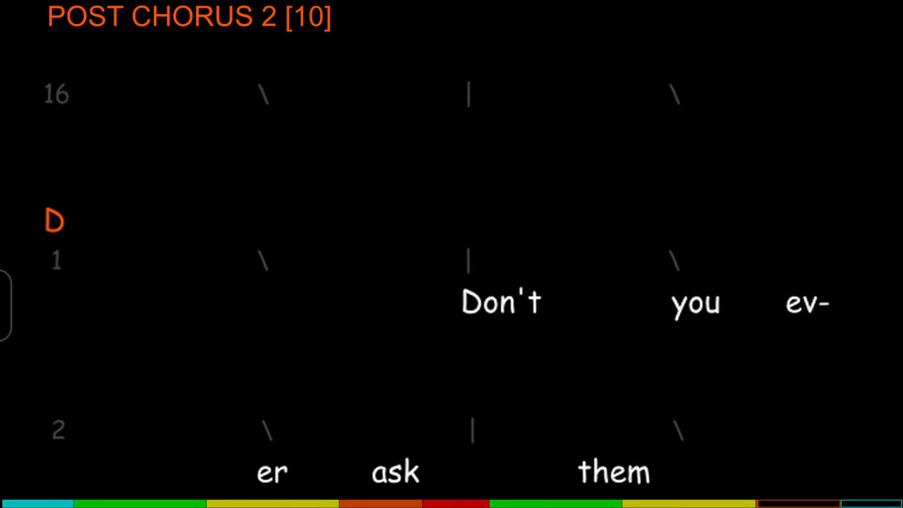
scroll(down, 3)
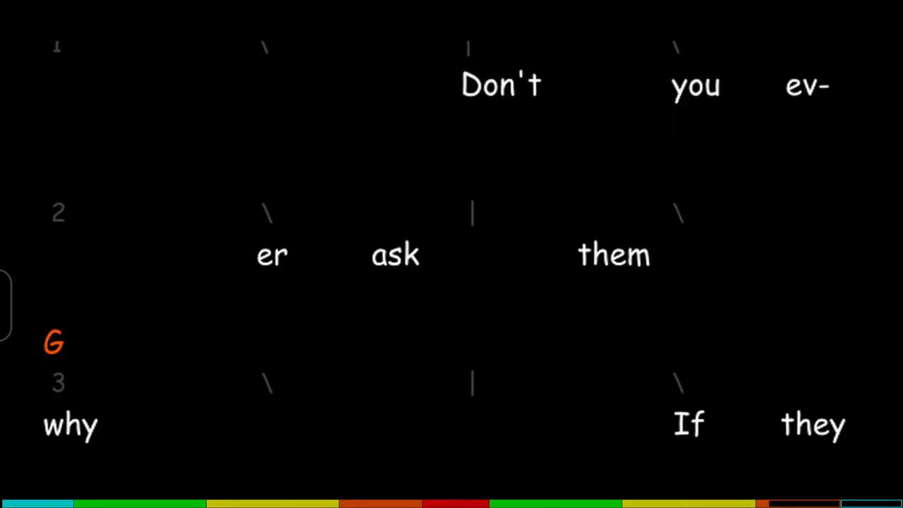